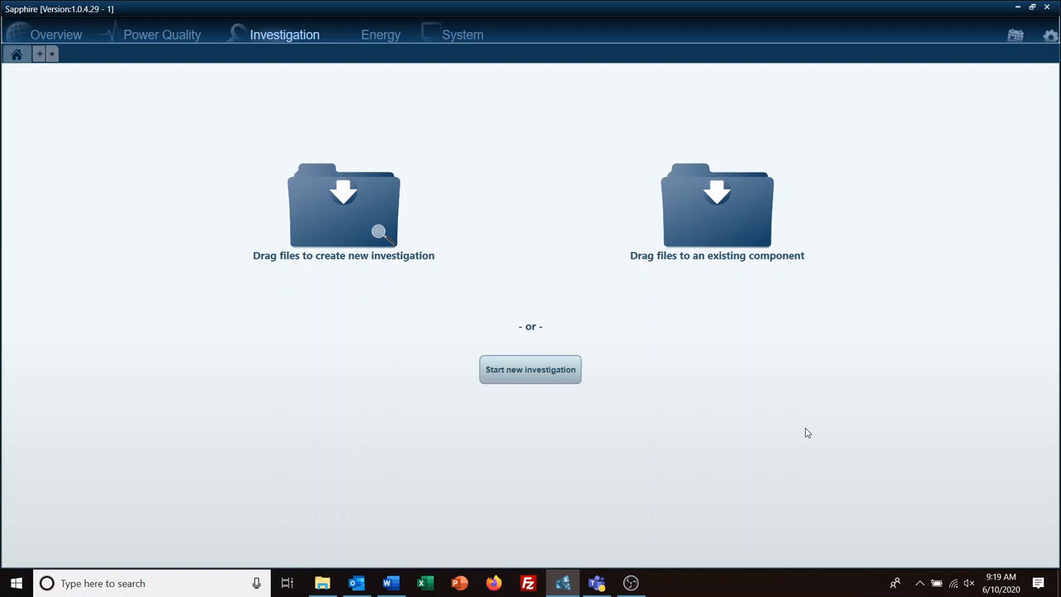
mouse_move(1009, 7)
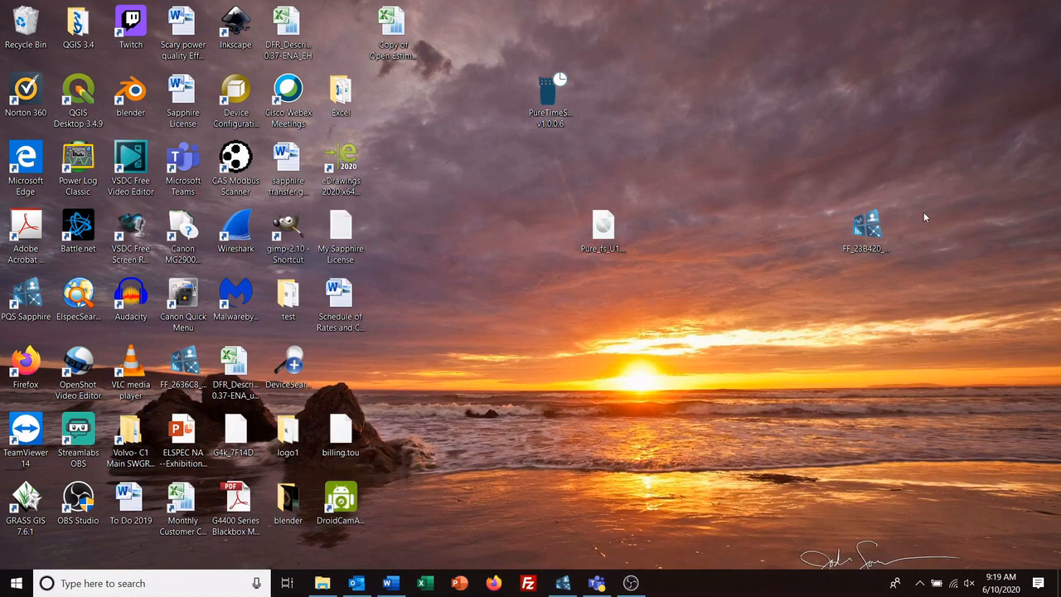
Drop the desktop PQZIP recording onto Sapphire's 'Drag files to create new investigation' target
drag(865, 229, 456, 533)
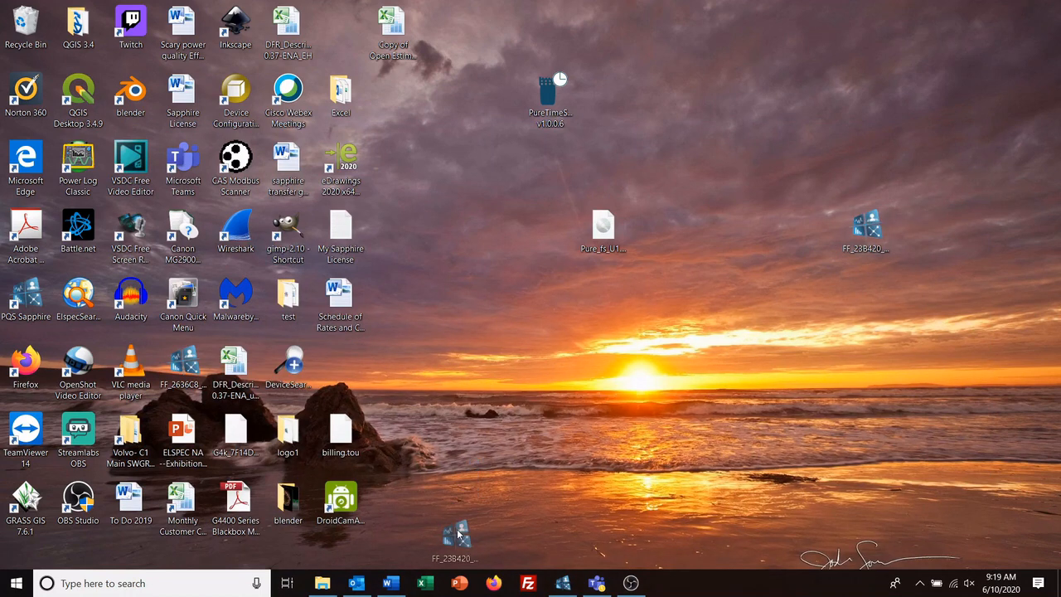
click(562, 583)
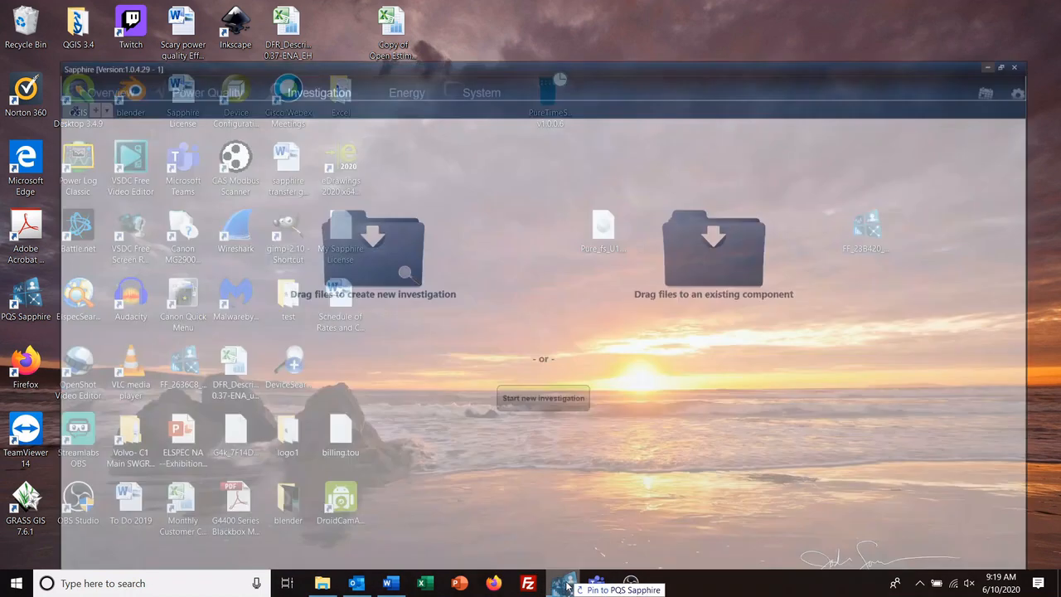
click(543, 398)
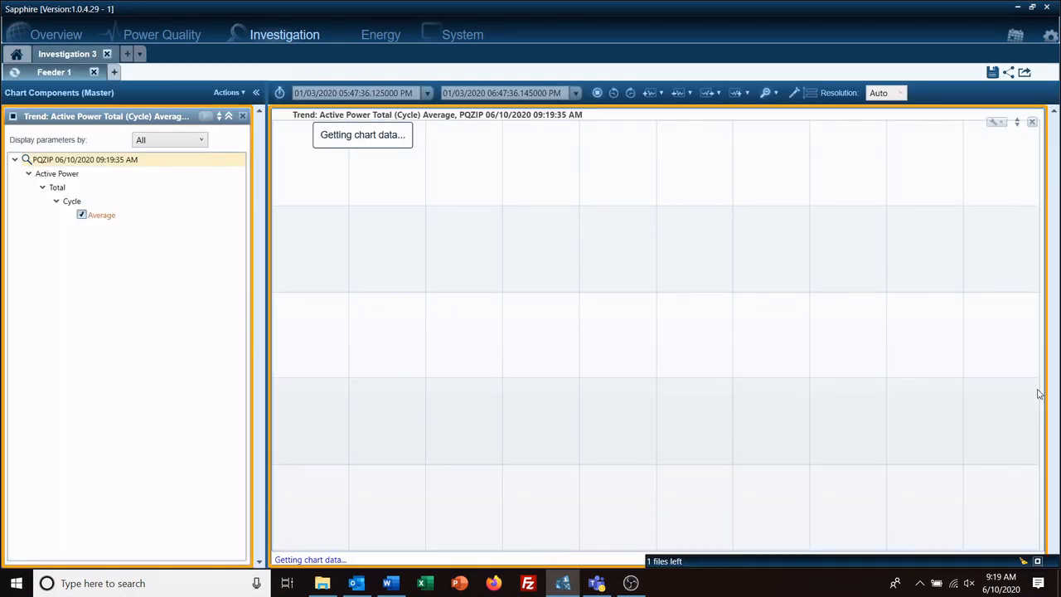
mouse_move(708, 427)
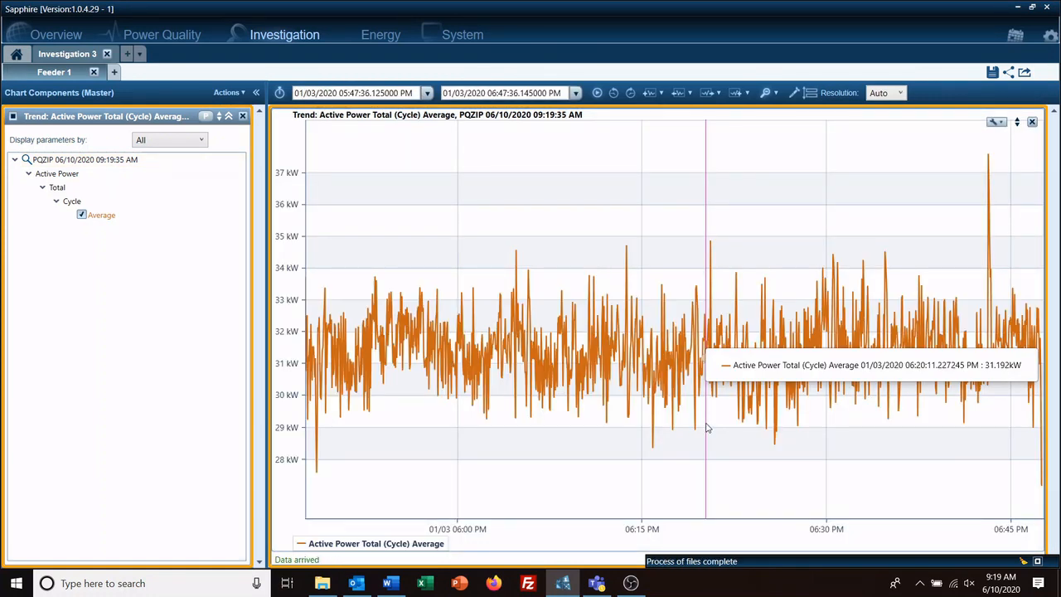
mouse_move(361, 195)
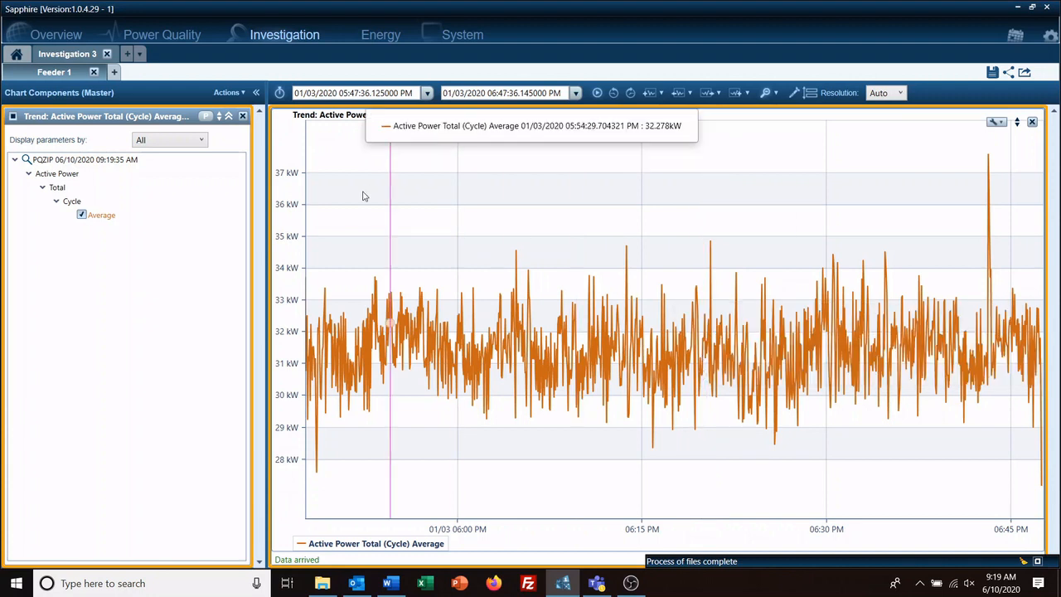
mouse_move(96, 183)
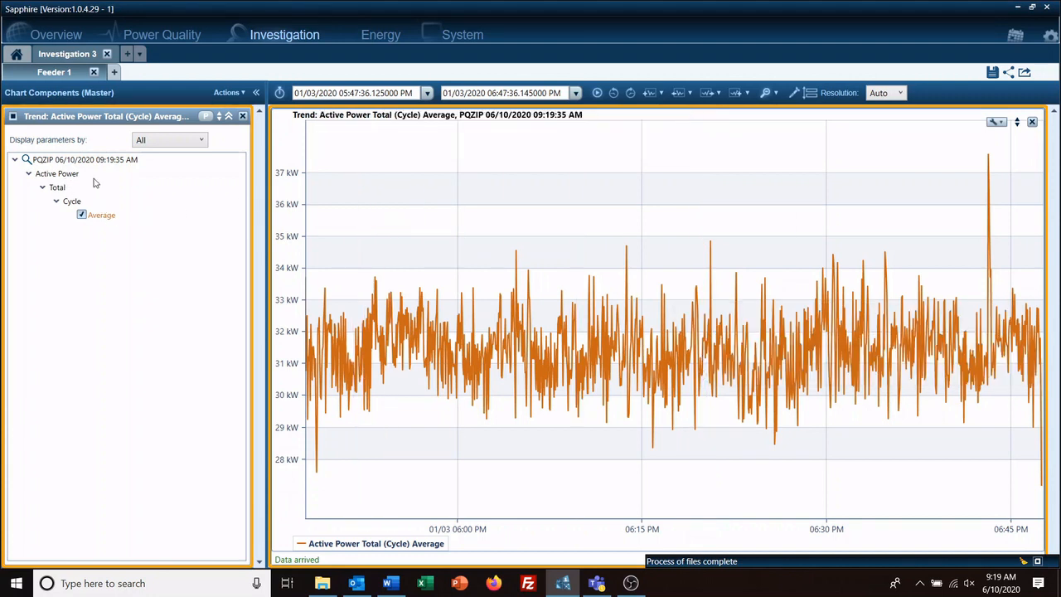
mouse_move(228, 479)
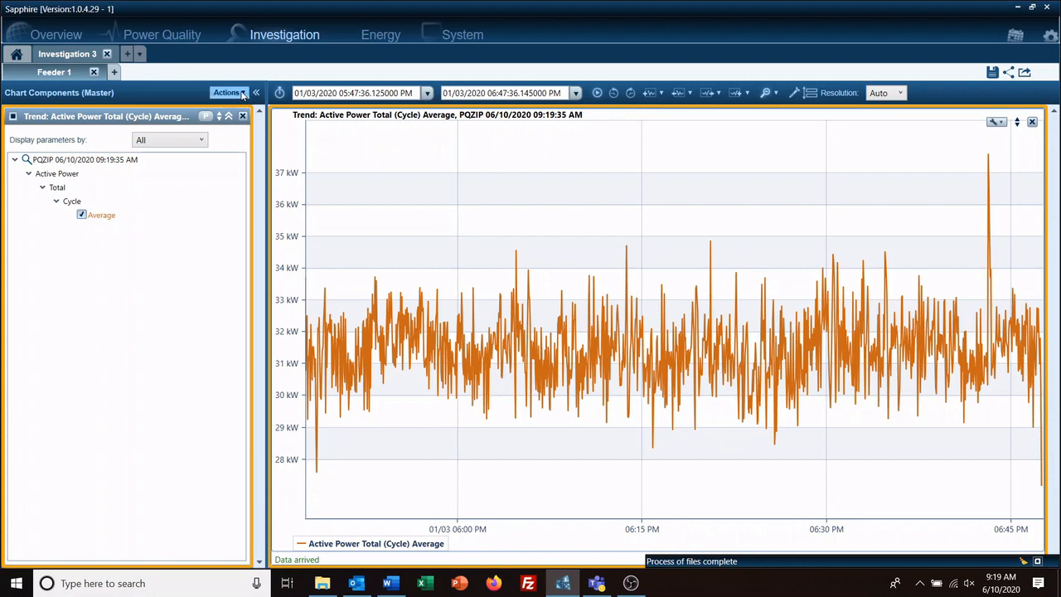
Start a new Trend chart from Actions > Add new chart and advance to parameters
click(229, 93)
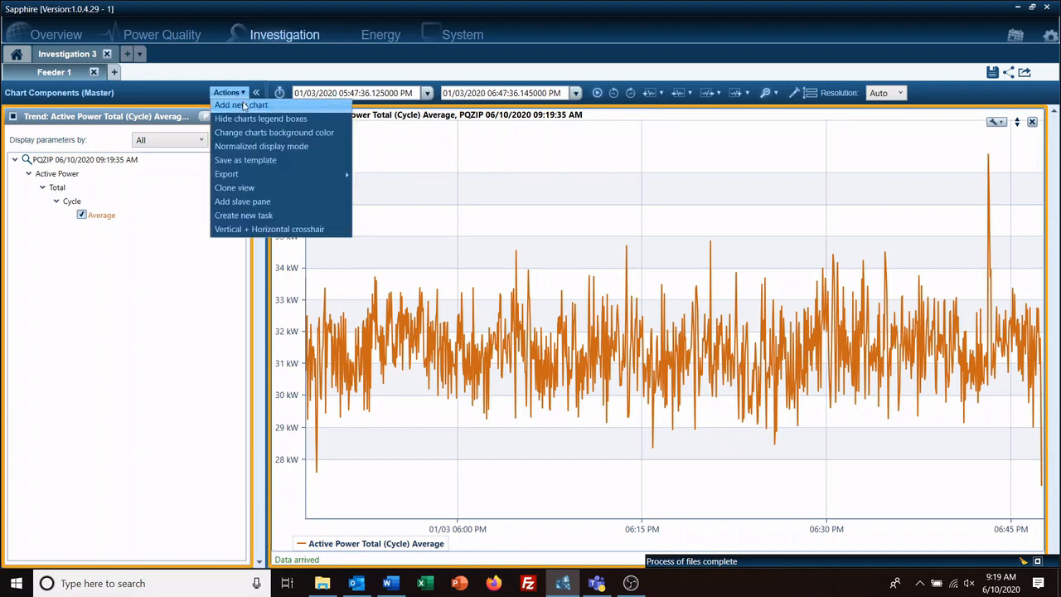
click(240, 104)
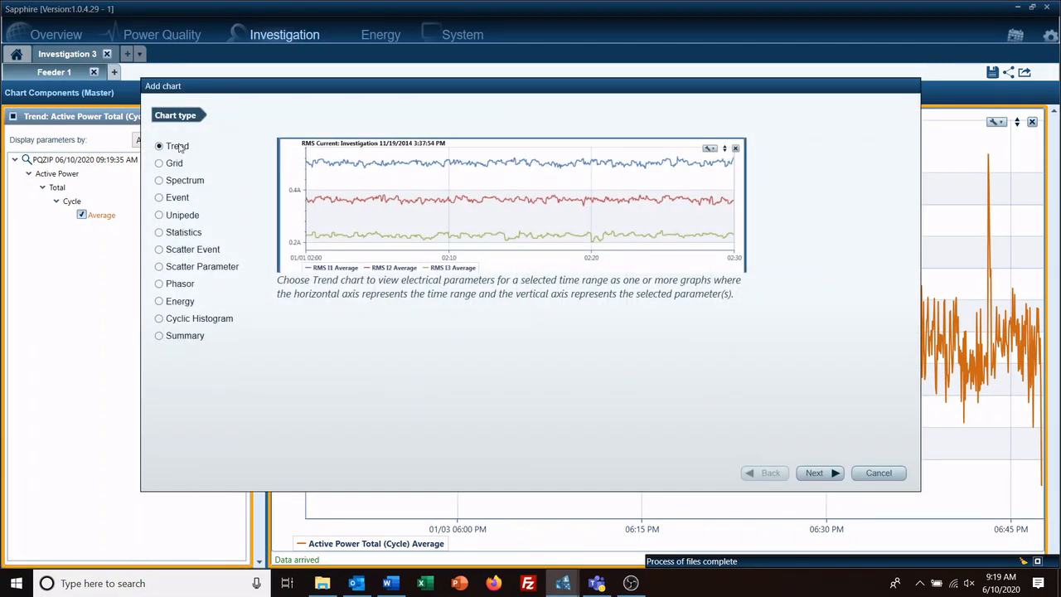
click(814, 473)
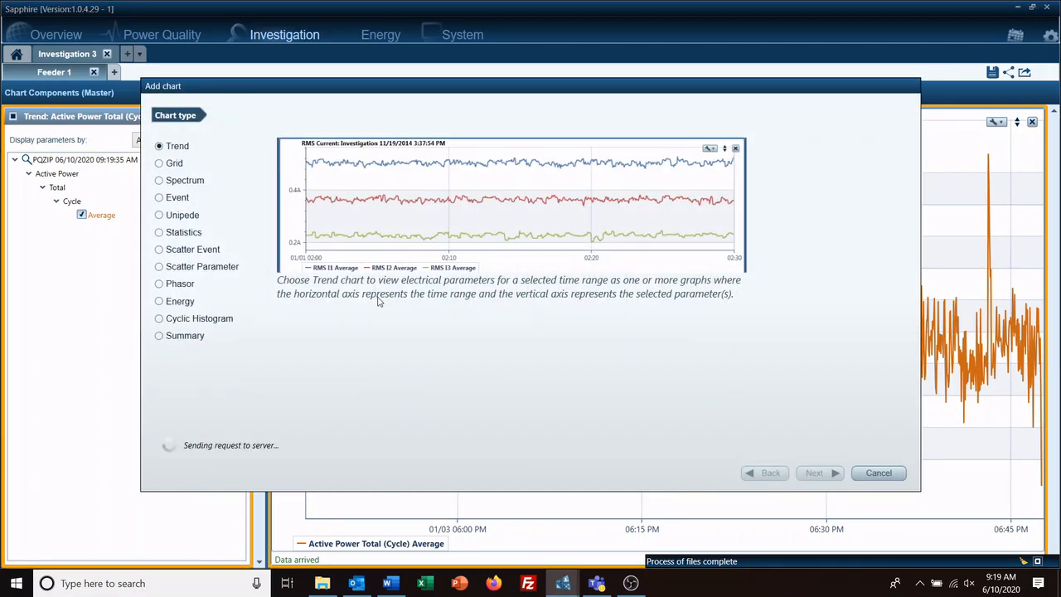
click(814, 472)
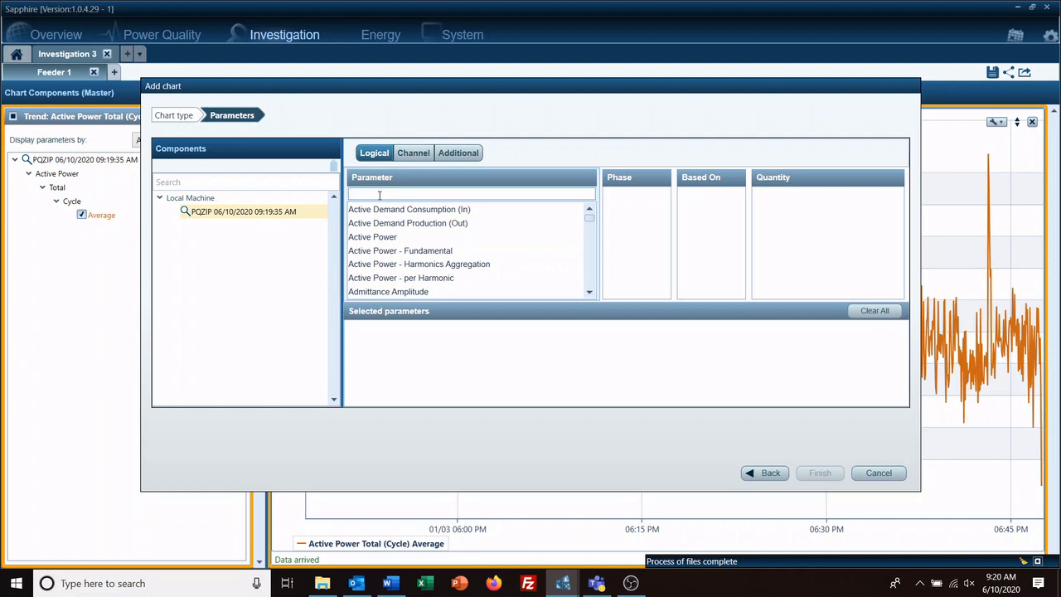
Select RMS cycle averages for voltages V1N–V3N and currents I1–I3 via the 'rms' search
text(rms)
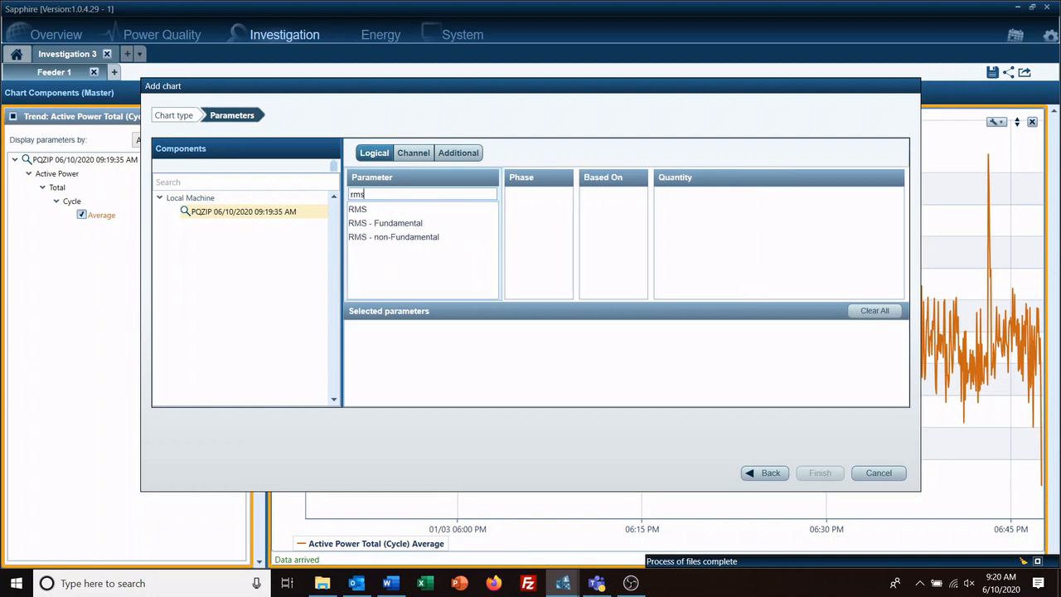
click(358, 209)
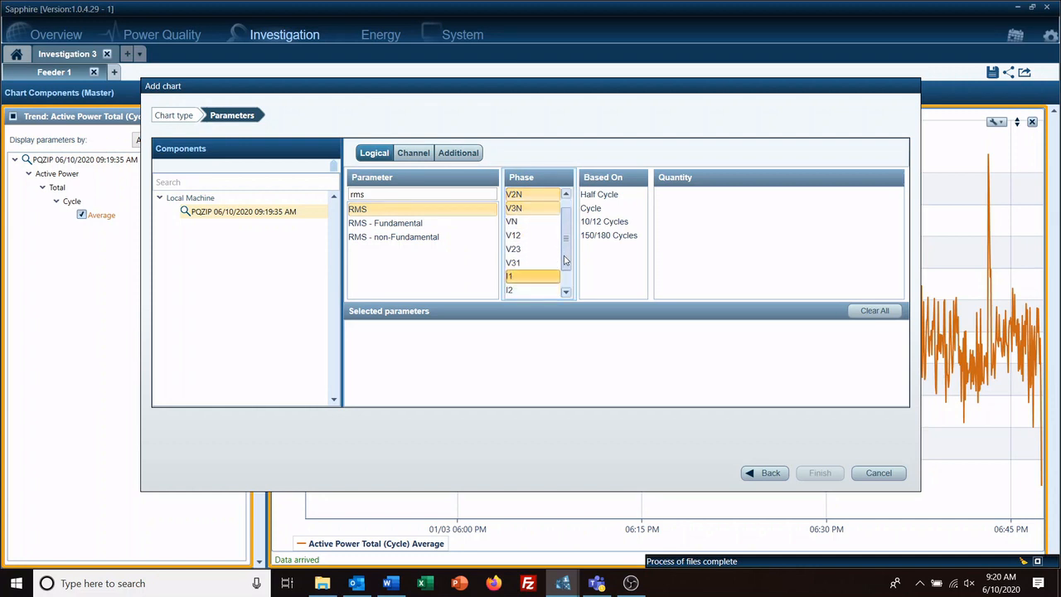
scroll(down, 3)
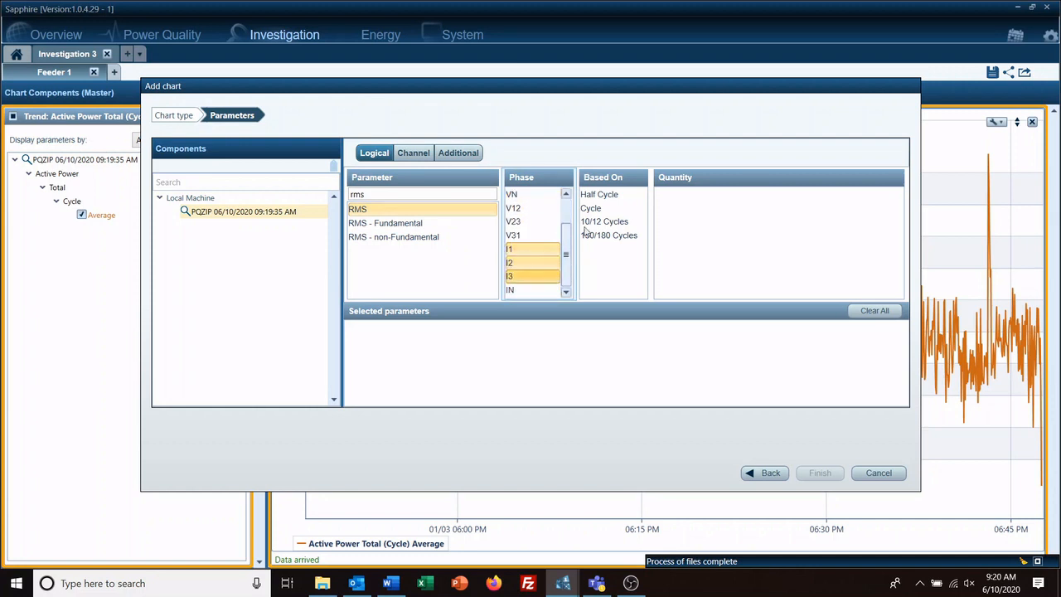
click(669, 209)
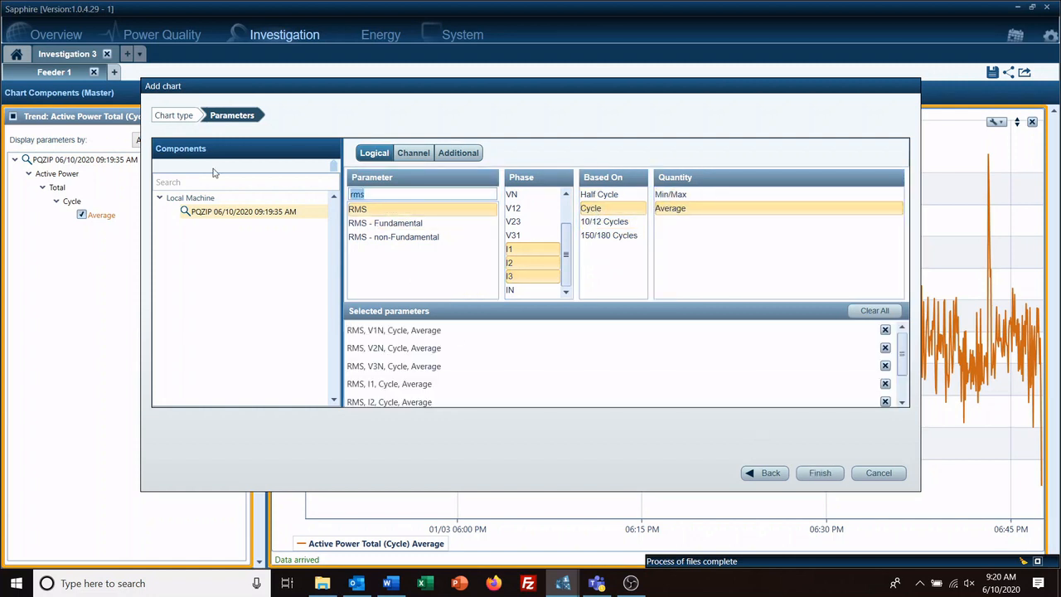
Add total cycle-average Apparent Power and Reactive Power using the 'power' search
text(power)
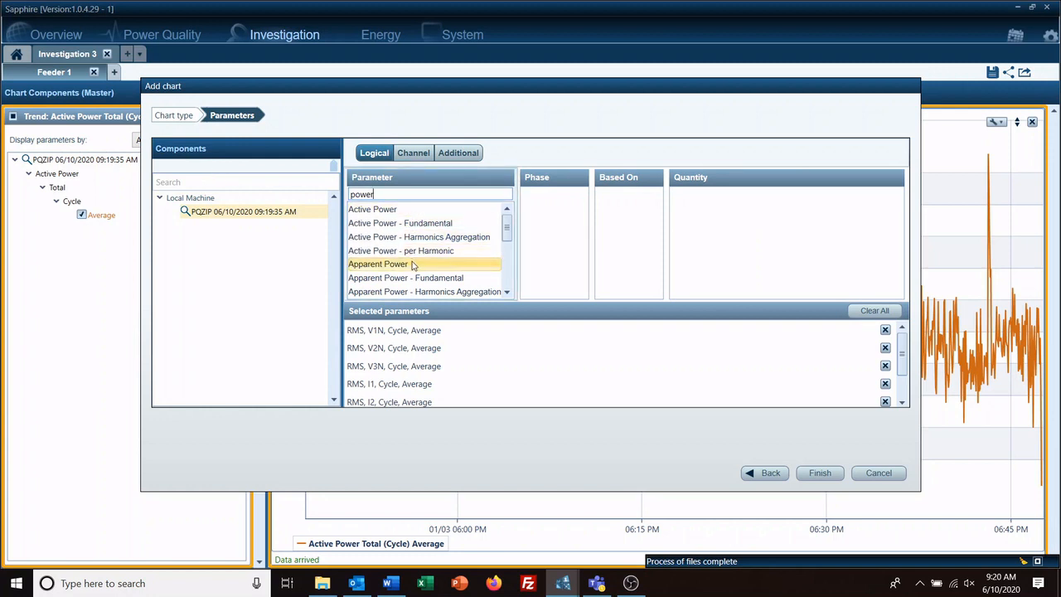
click(378, 263)
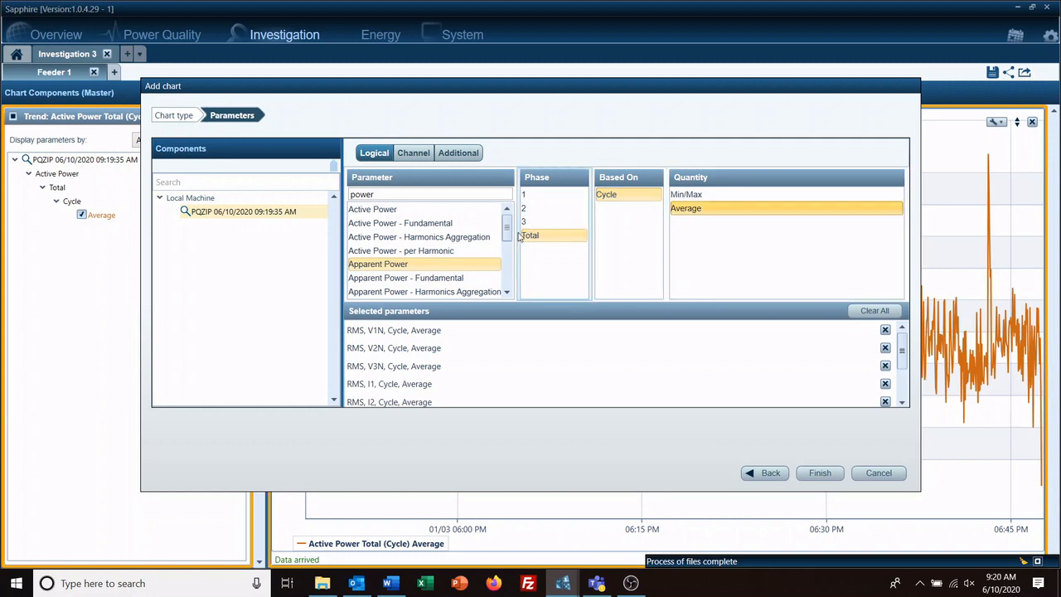
scroll(down, 3)
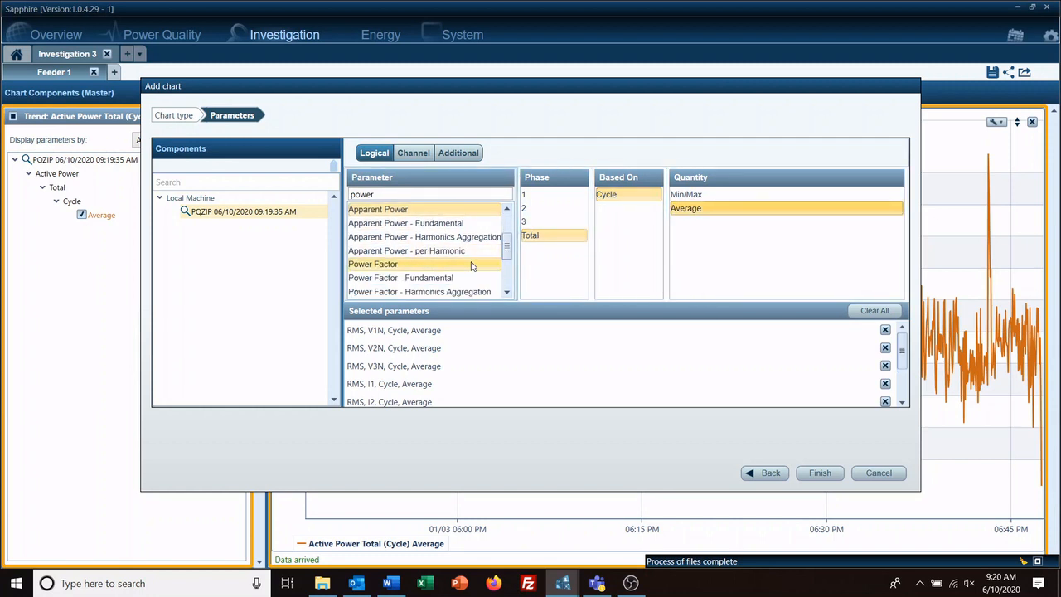
scroll(down, 3)
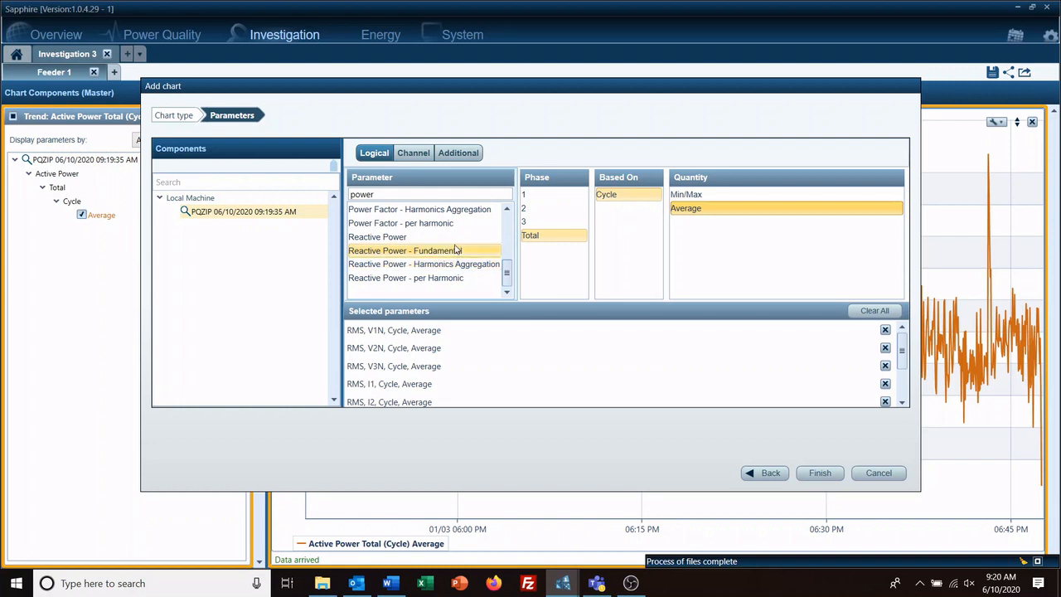
click(378, 235)
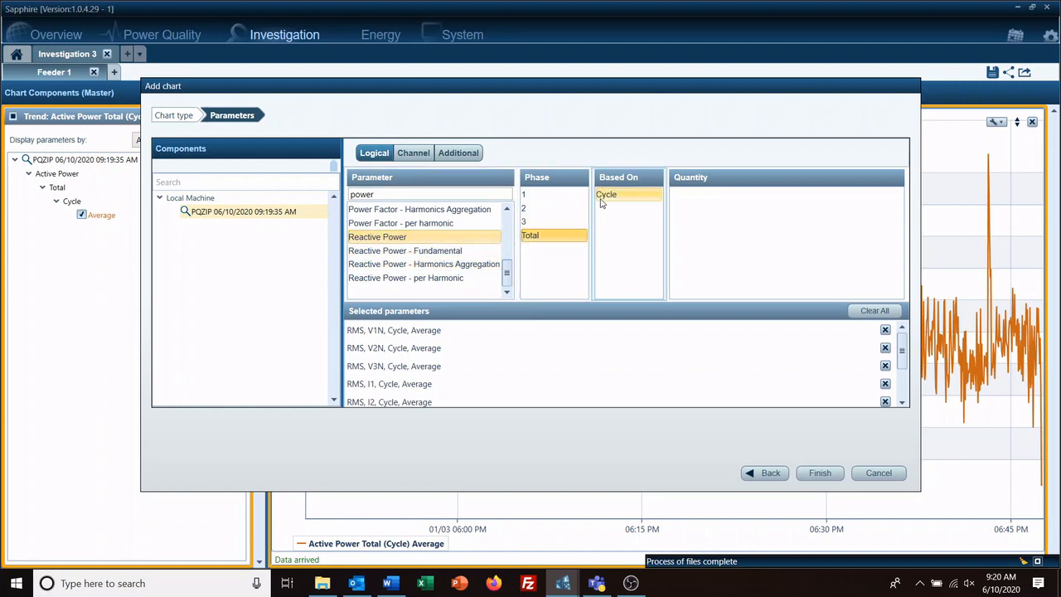
click(606, 194)
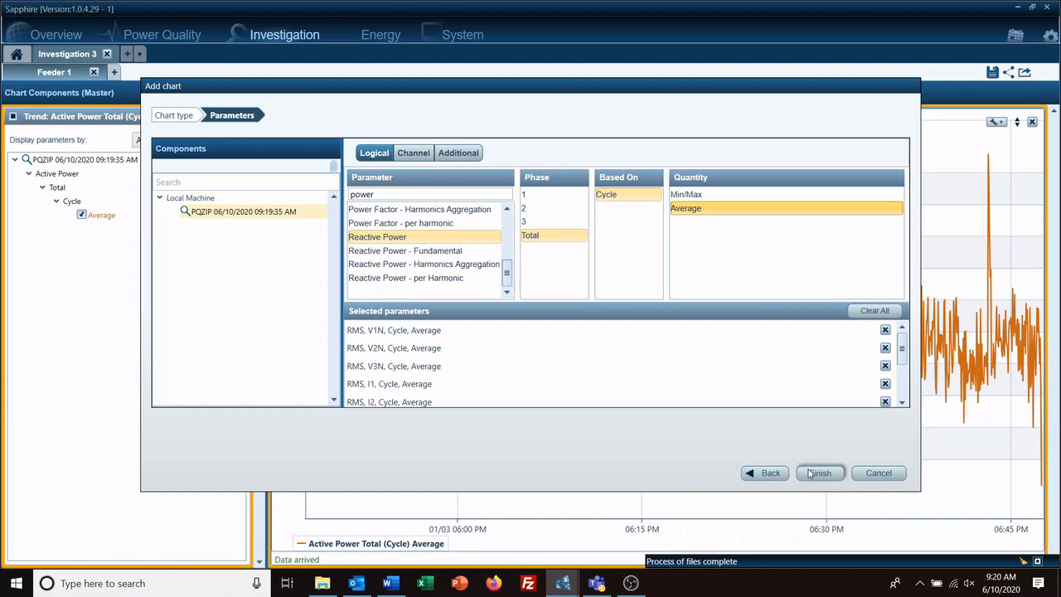
Finish to plot the RMS voltage, RMS current, apparent and reactive power trends, then begin saving a template
click(819, 473)
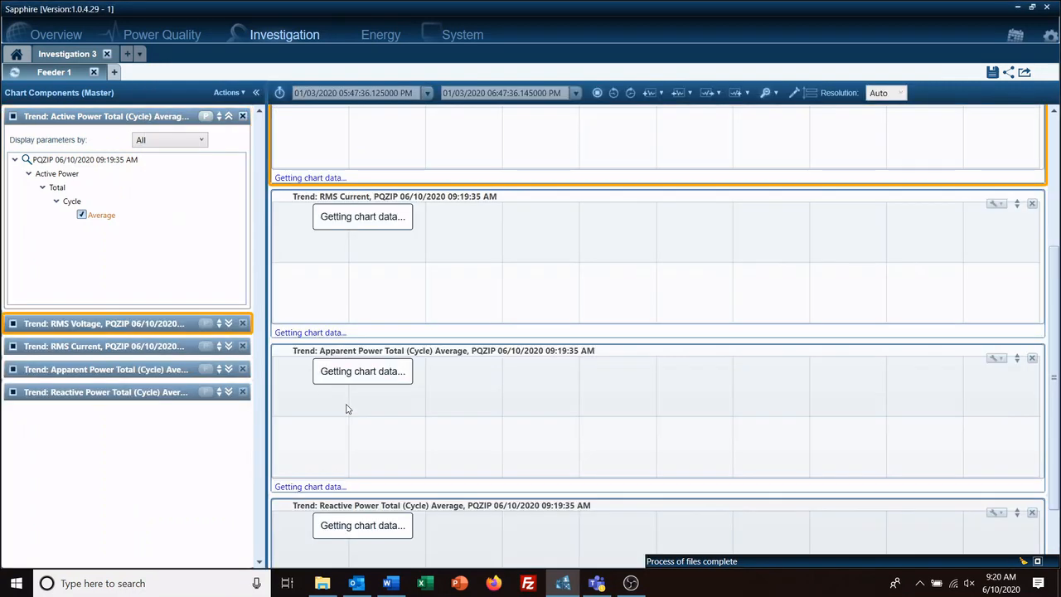
mouse_move(225, 302)
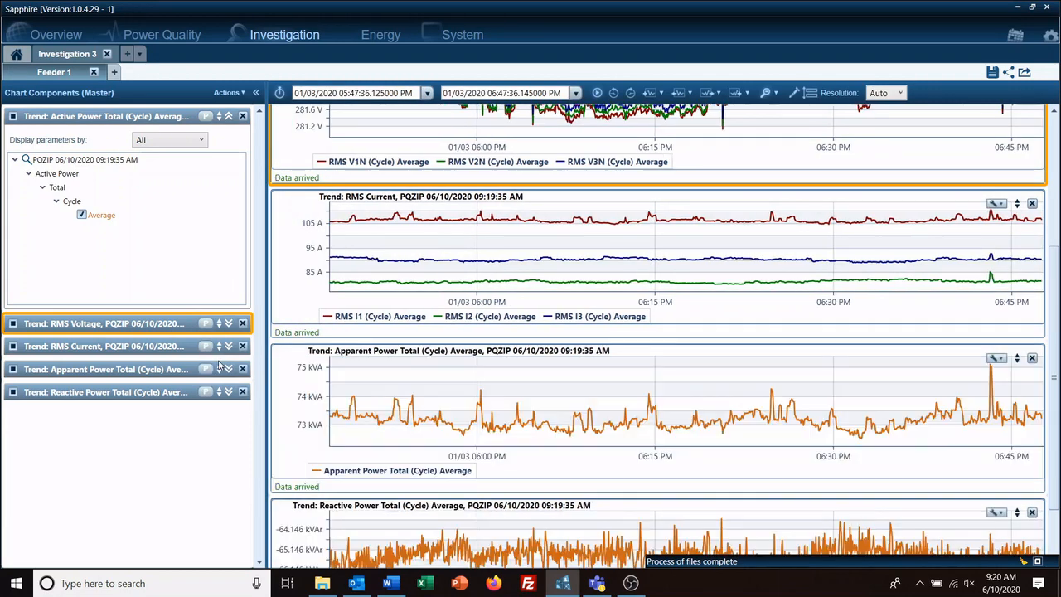
scroll(up, 3)
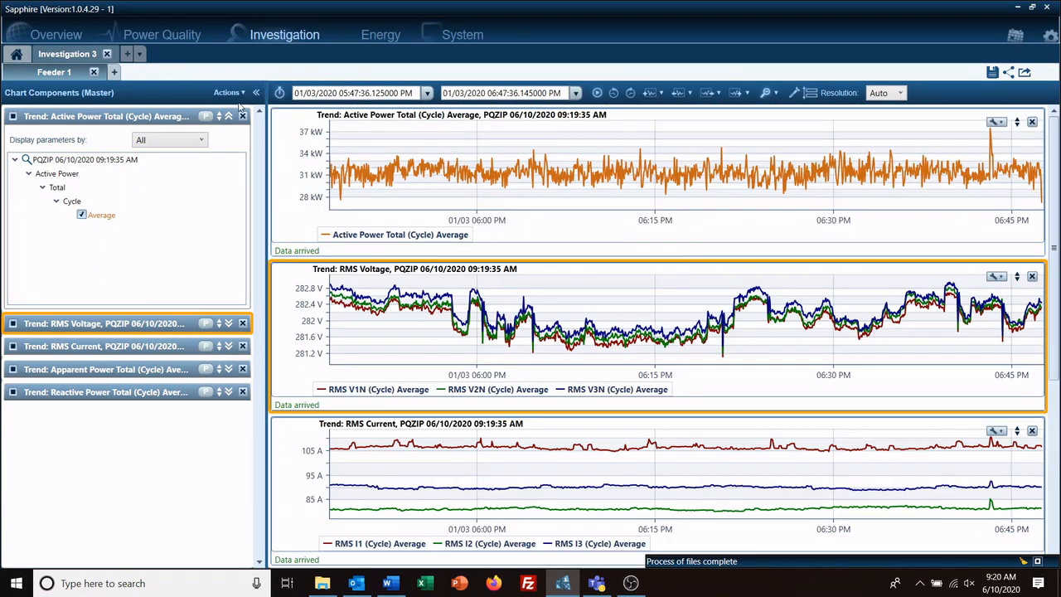
click(229, 93)
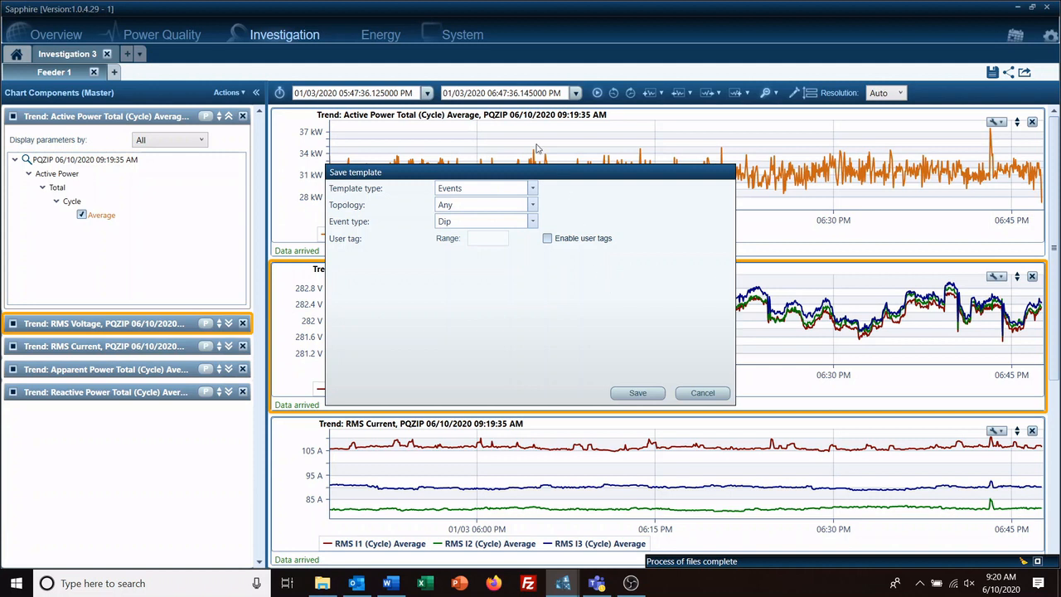
Save the chart layout as a File-type template targeting PQZIP files
click(532, 187)
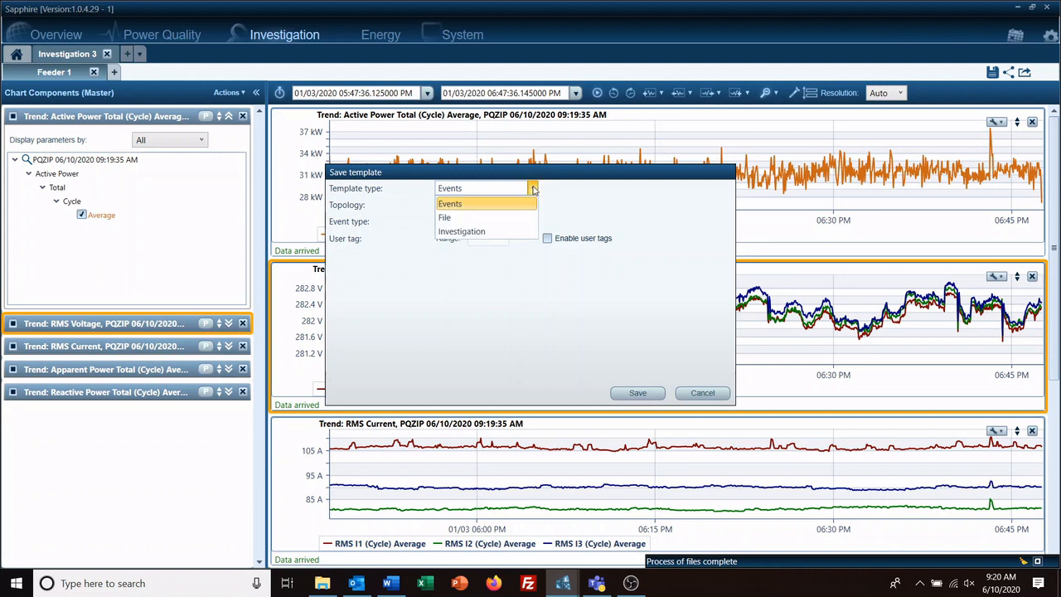
click(445, 217)
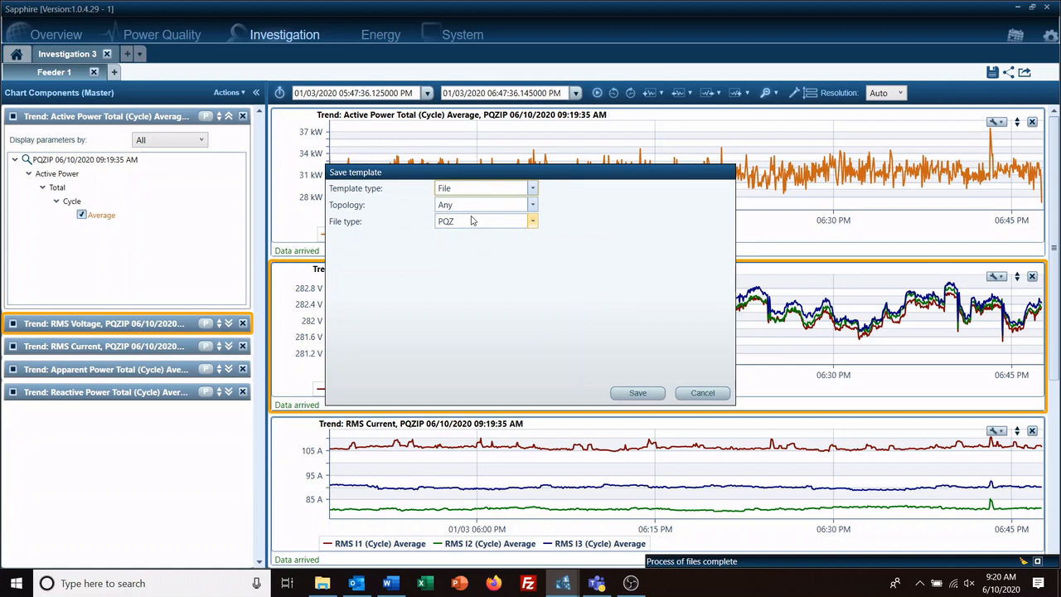
click(532, 220)
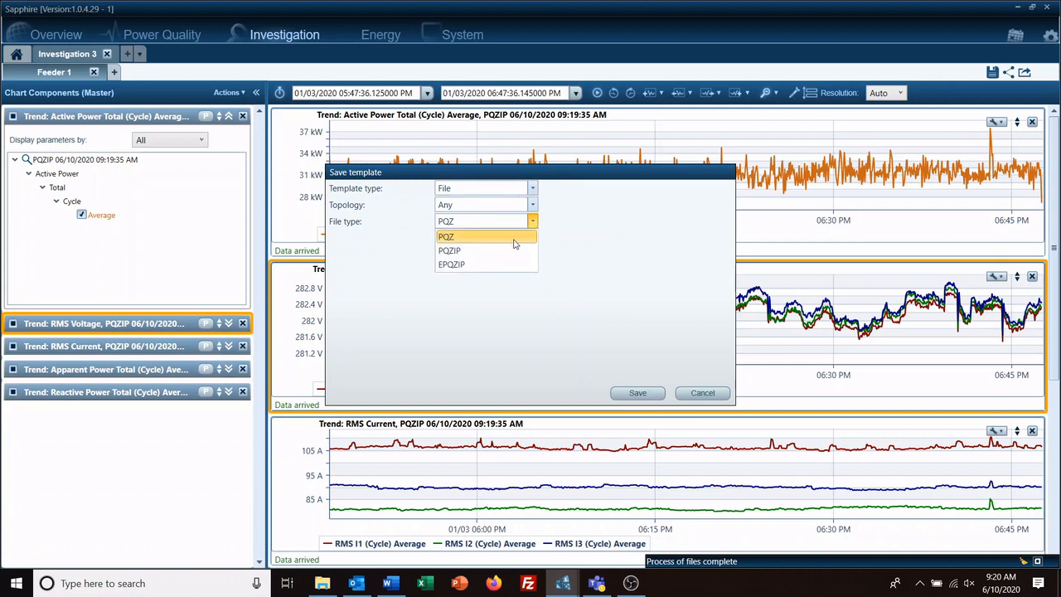
click(449, 250)
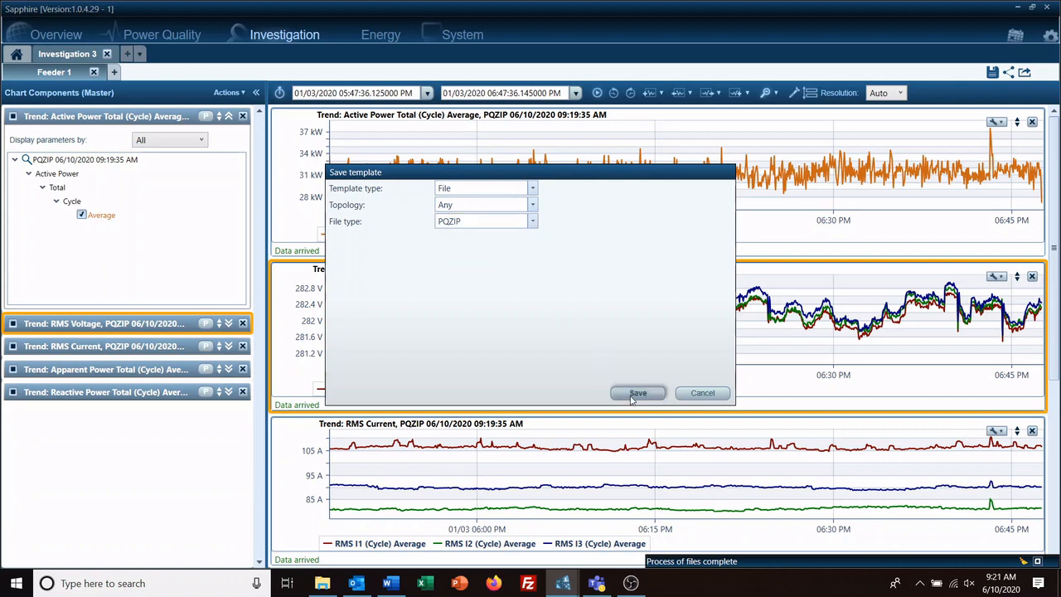
click(636, 391)
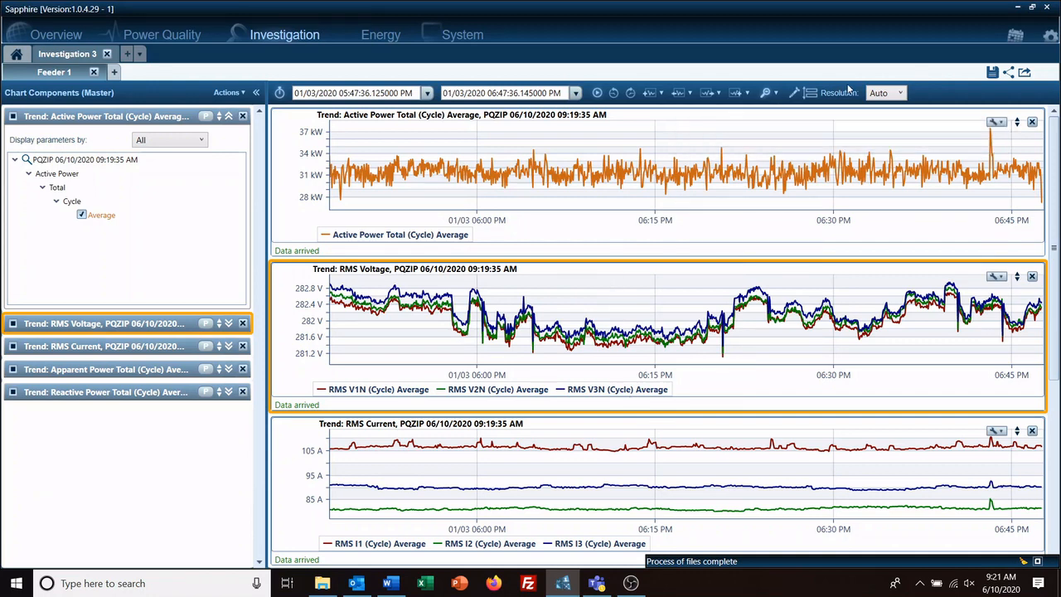
Load another PQZIP file and scroll through its auto-generated template trend charts
click(106, 53)
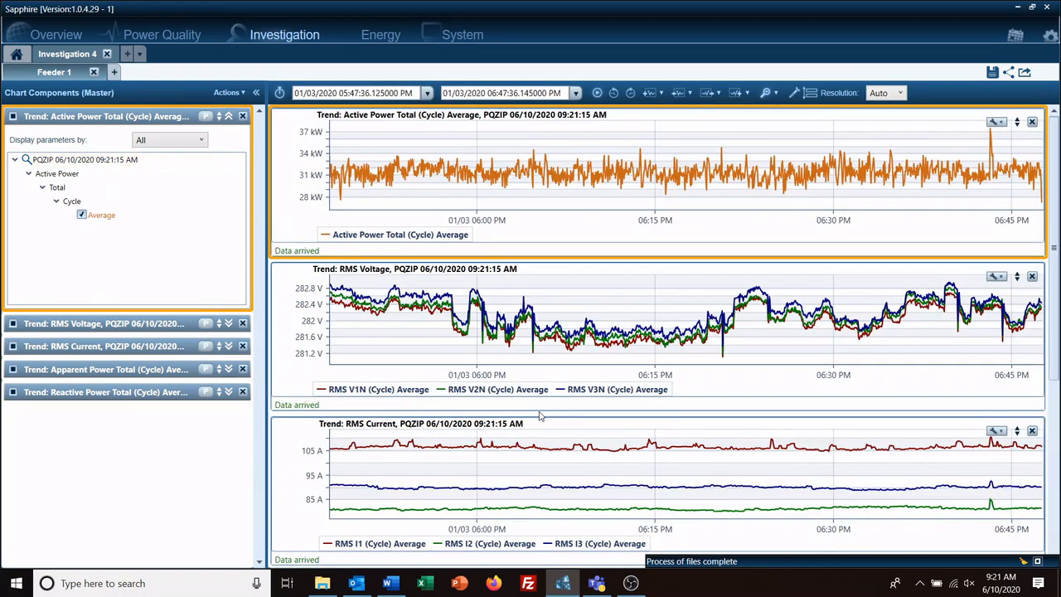
scroll(down, 3)
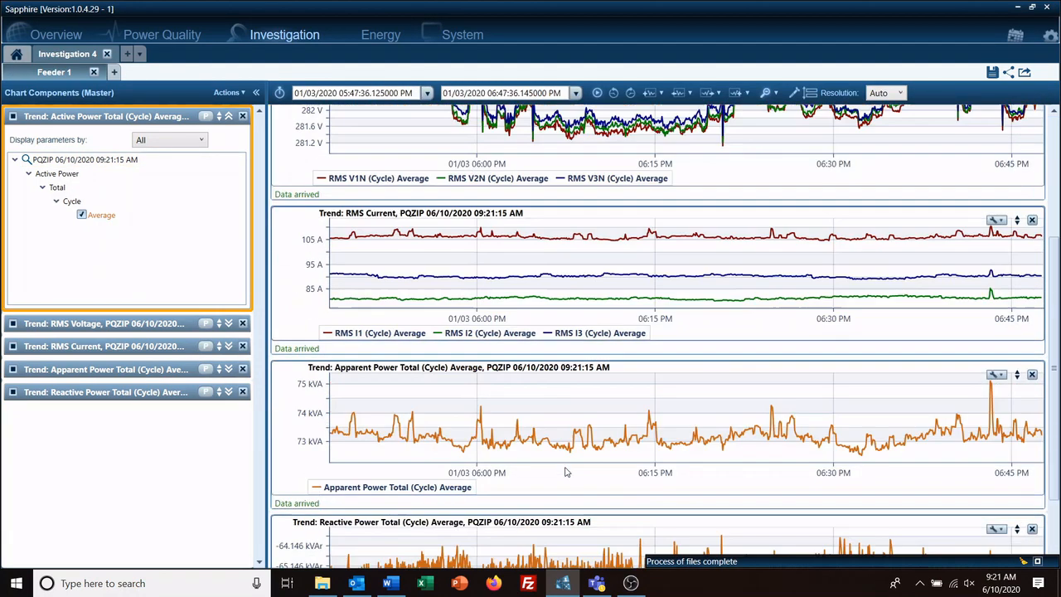
scroll(up, 3)
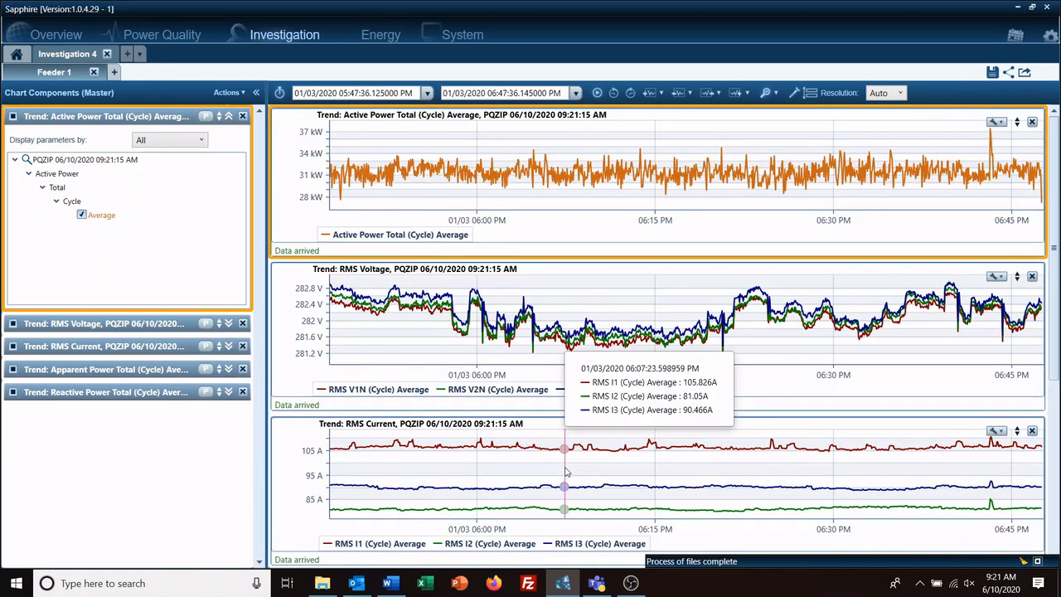